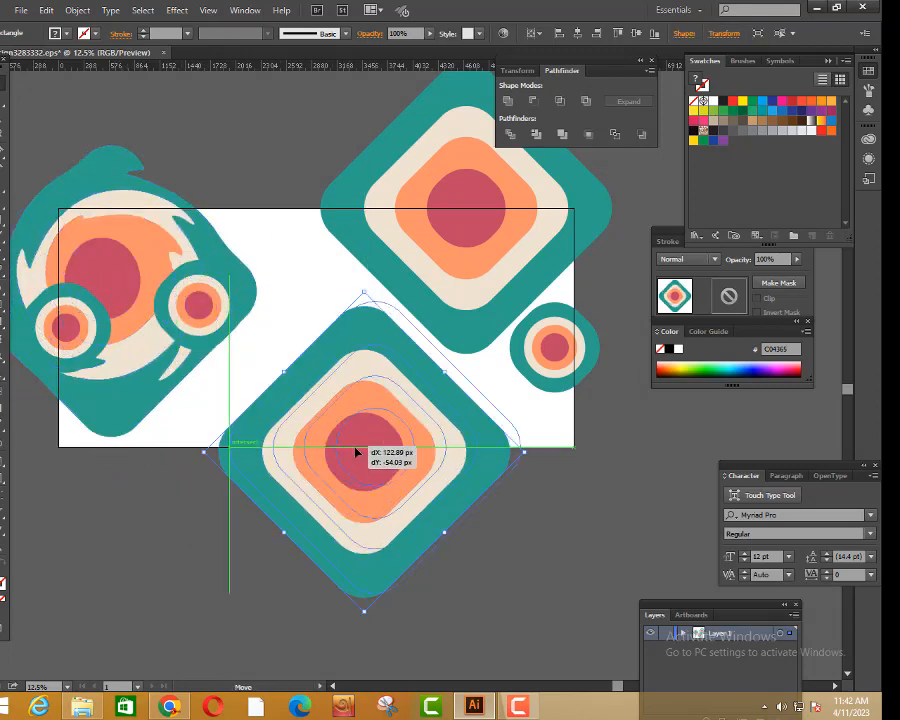
Move the teal rounded-square motif with its orange spiky blobs to the artboard's left side
left_click_drag(360, 455, 130, 365)
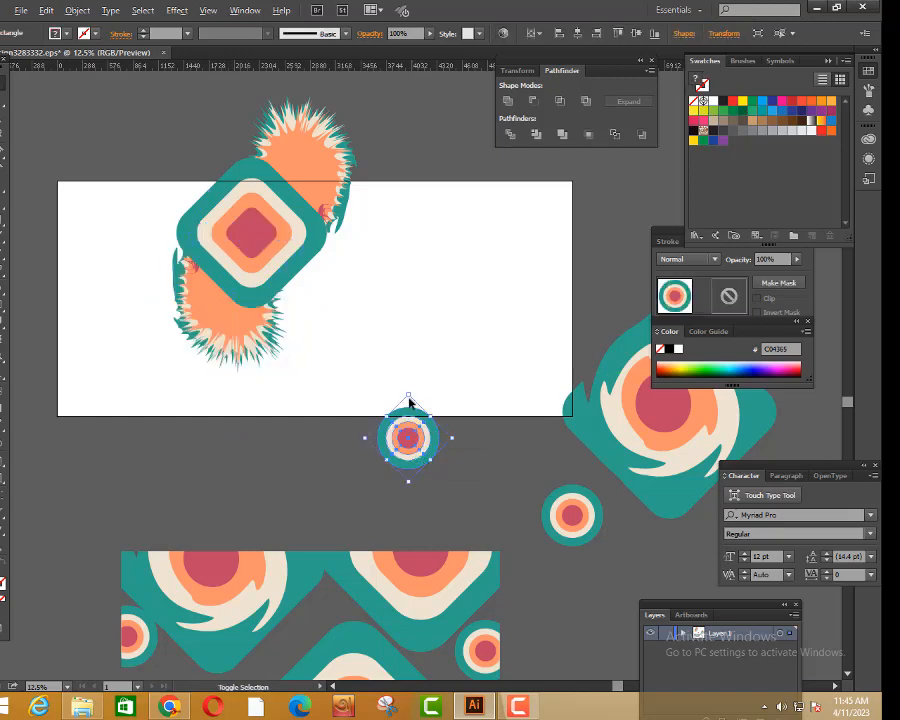
Move an orange spiky blob onto the artboard and set it on the bottom edge
left_click_drag(407, 437, 175, 207)
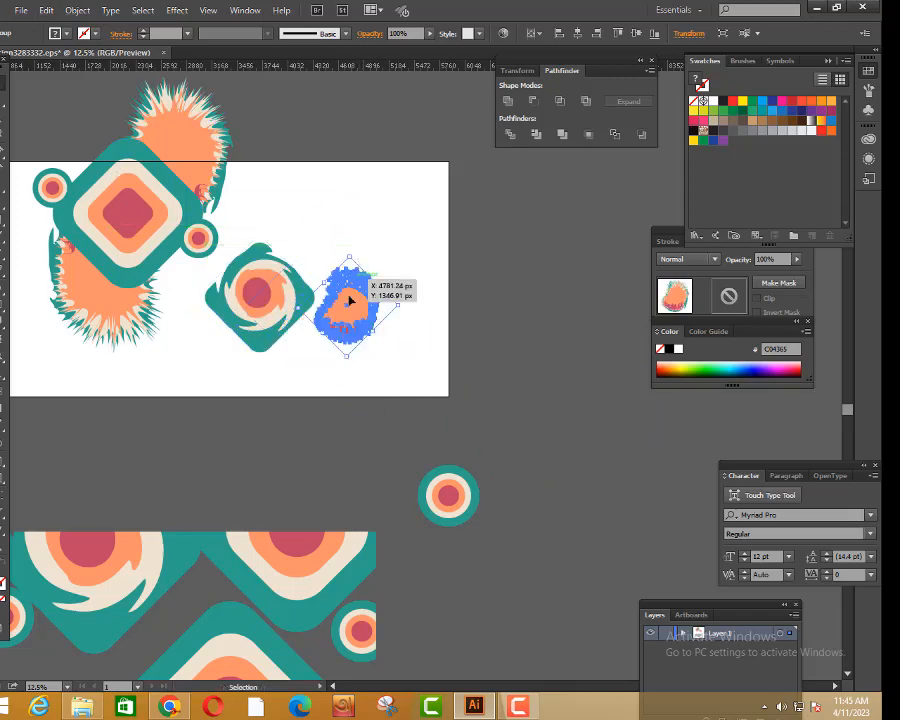
left_click_drag(350, 300, 410, 370)
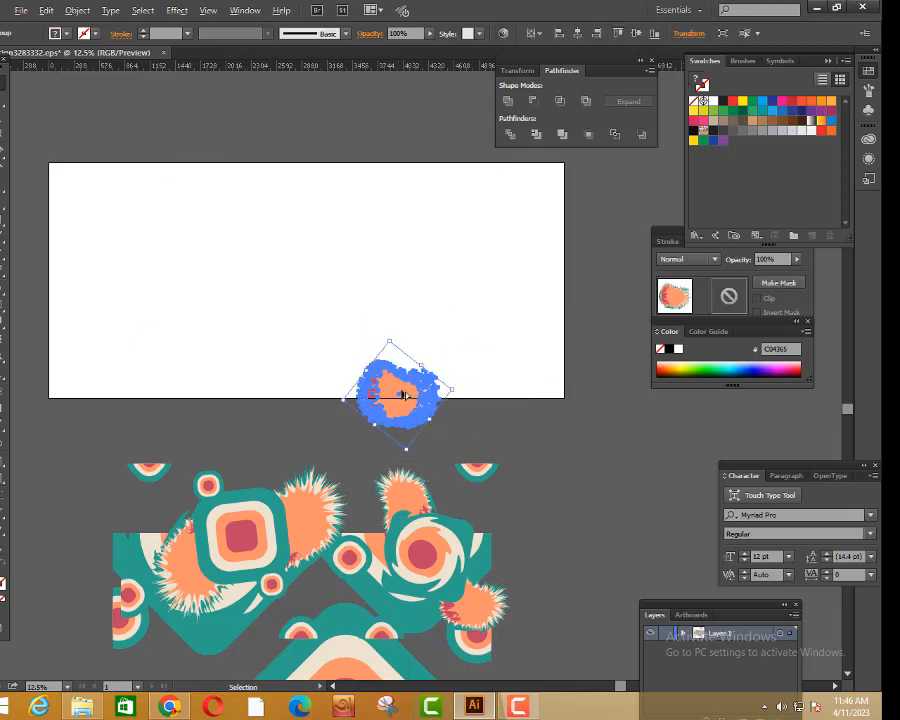
Select the bottom row of spiky blobs and repeat it upward to cover the banner
left_click_drag(405, 390, 150, 390)
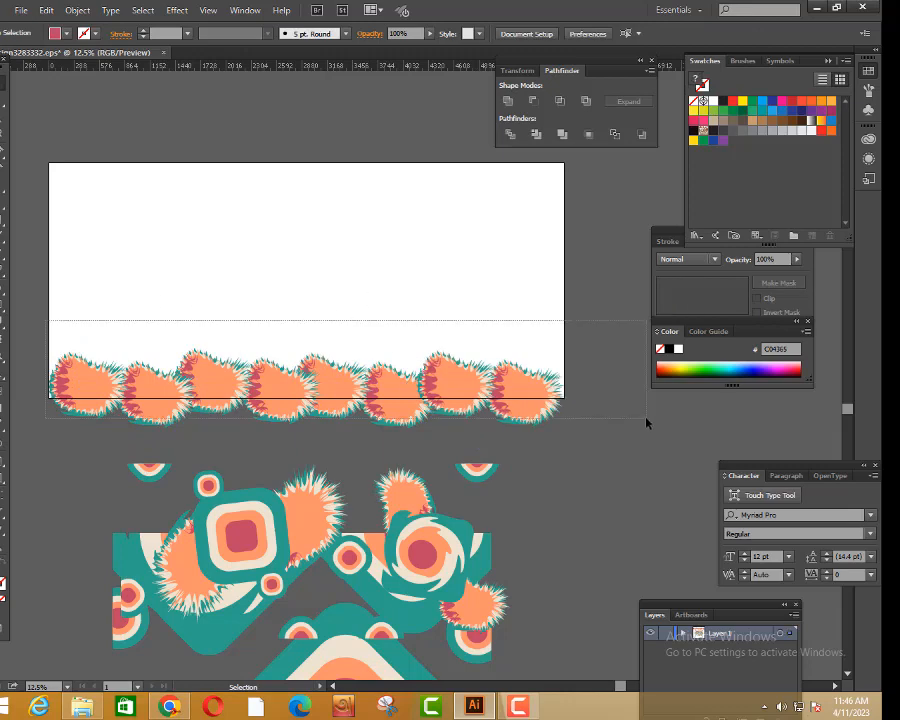
left_click_drag(145, 390, 100, 385)
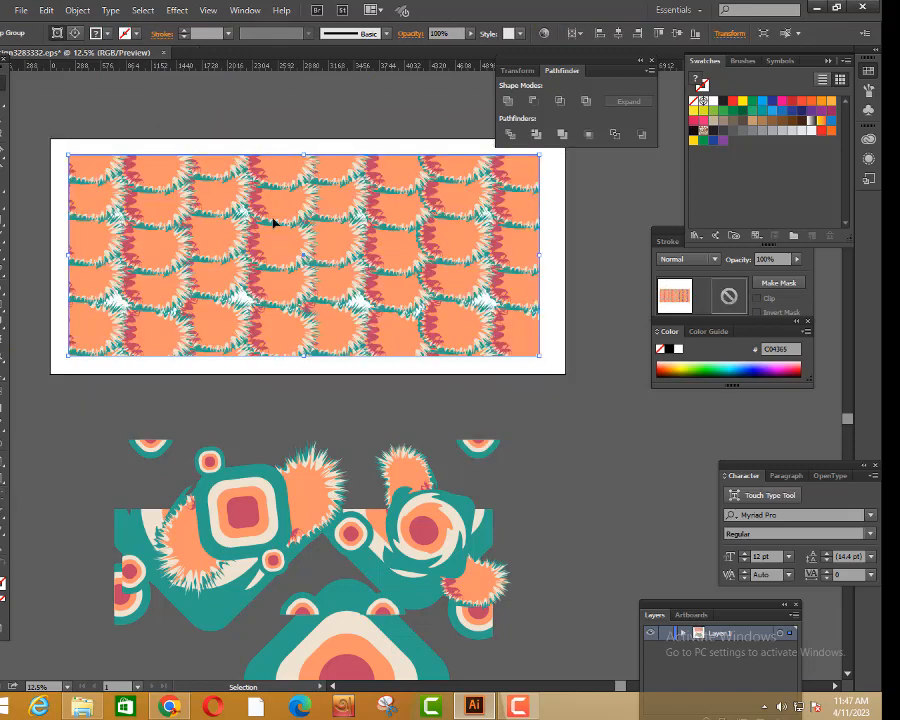
Create a new Illustrator document with the default settings
left_click(20, 10)
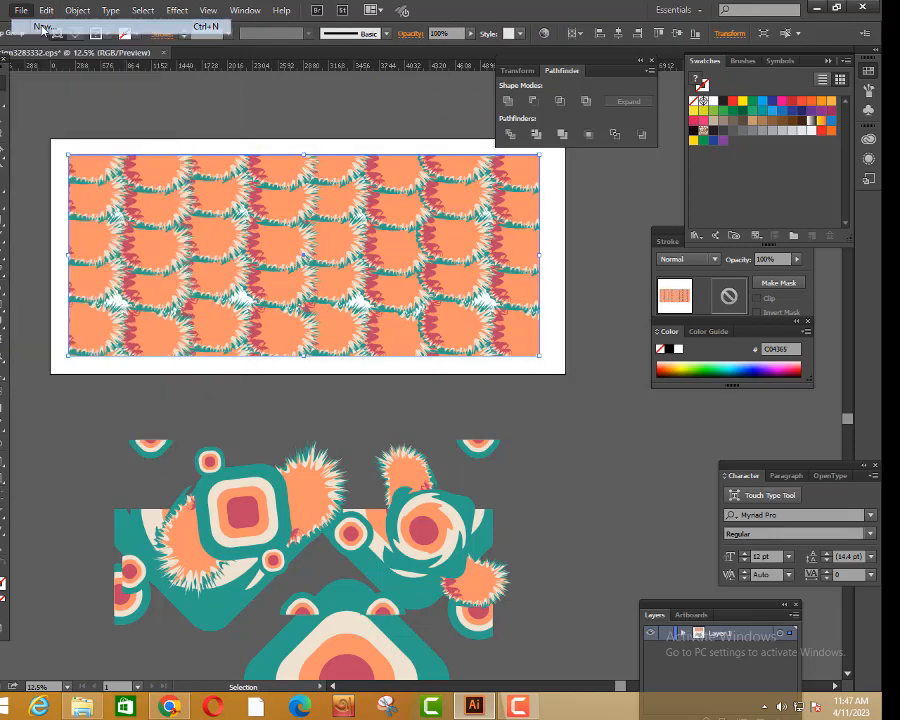
left_click(44, 26)
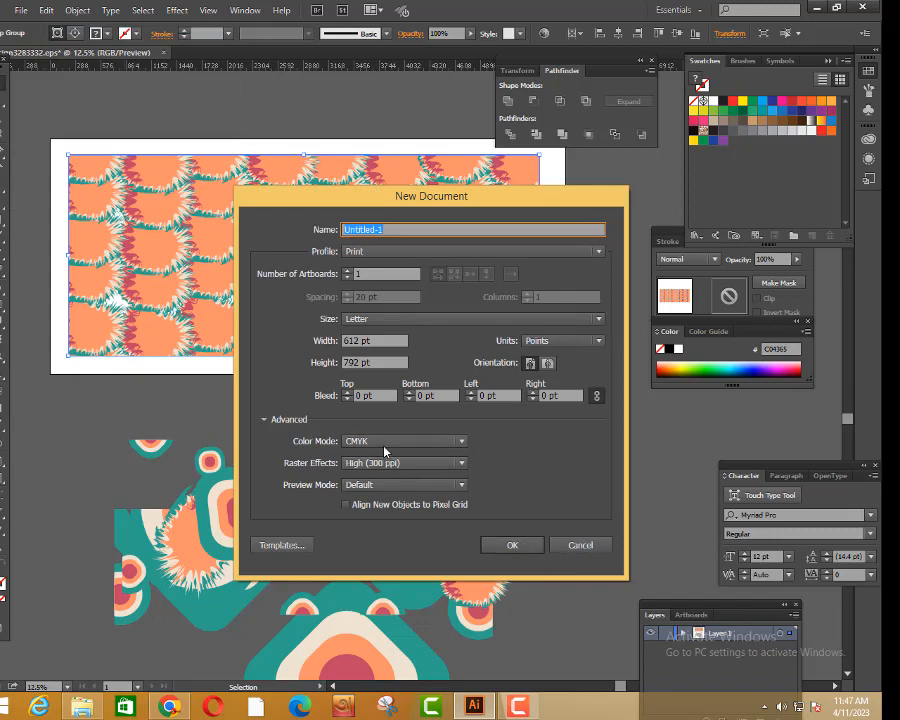
left_click(580, 545)
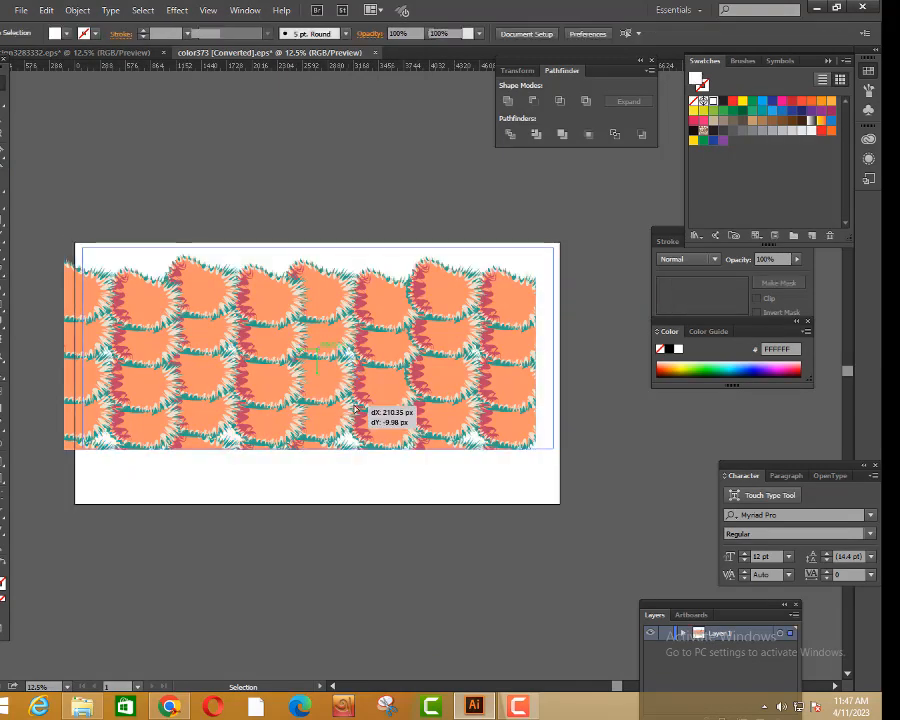
Save the pattern as Illustrator EPS 'color376', accepting the warning, then export it as JPEG
left_click(19, 10)
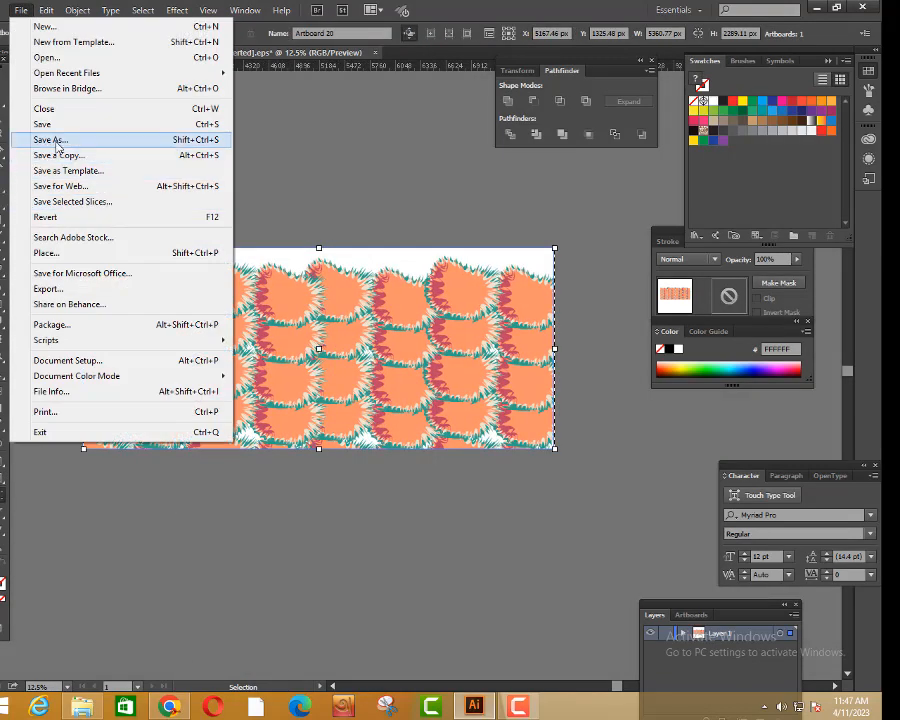
left_click(49, 139)
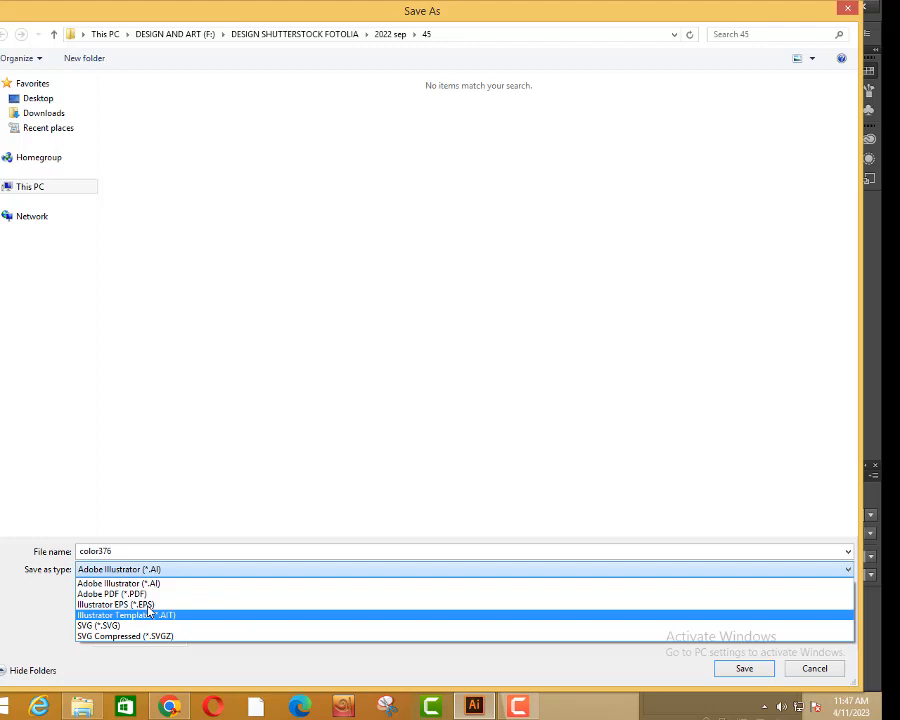
left_click(744, 668)
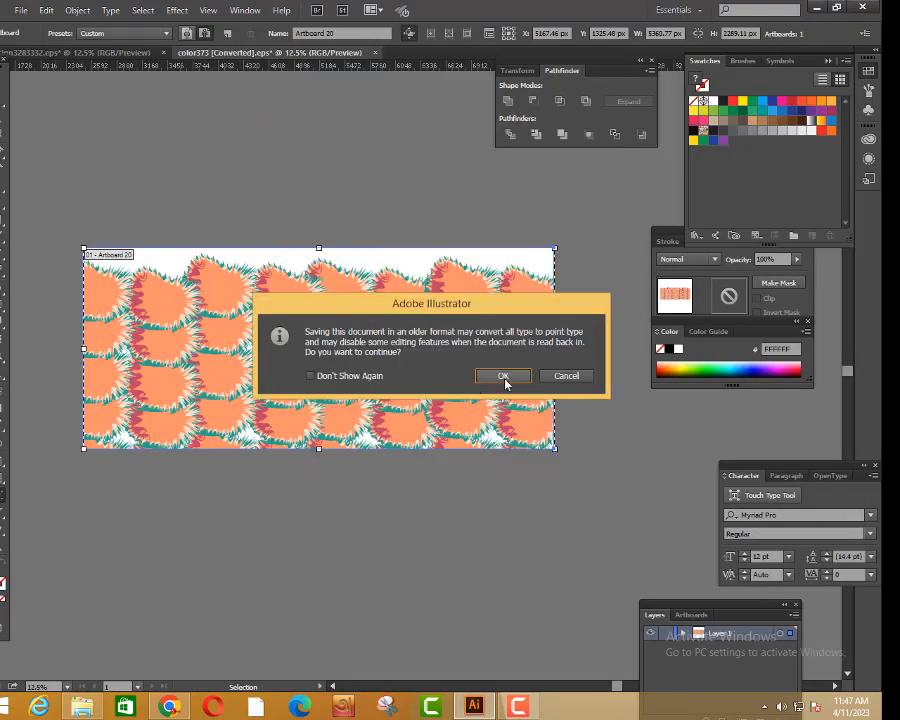
left_click(503, 375)
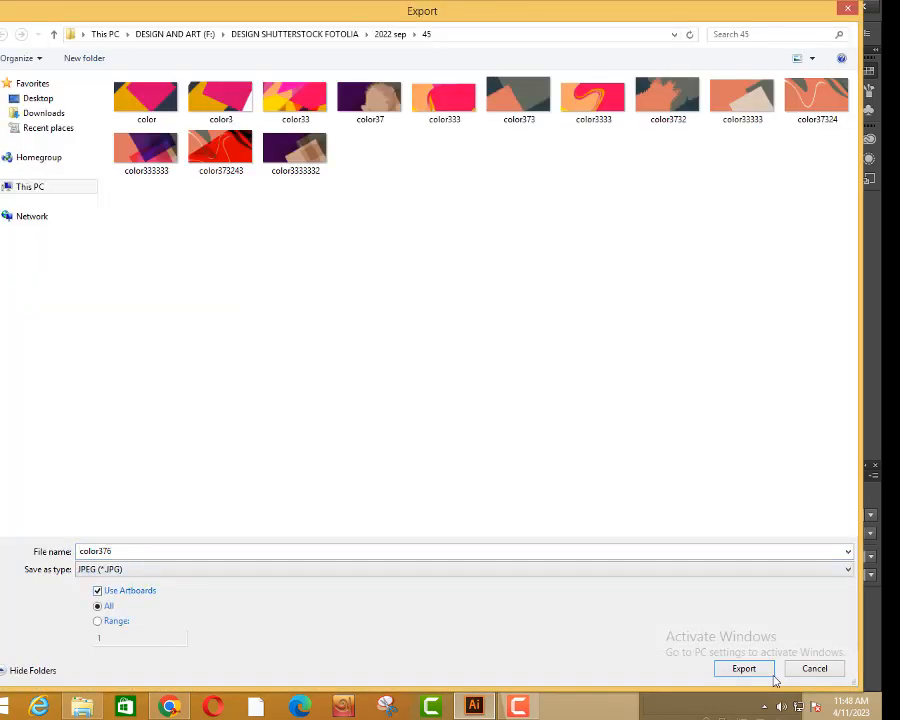
left_click(743, 668)
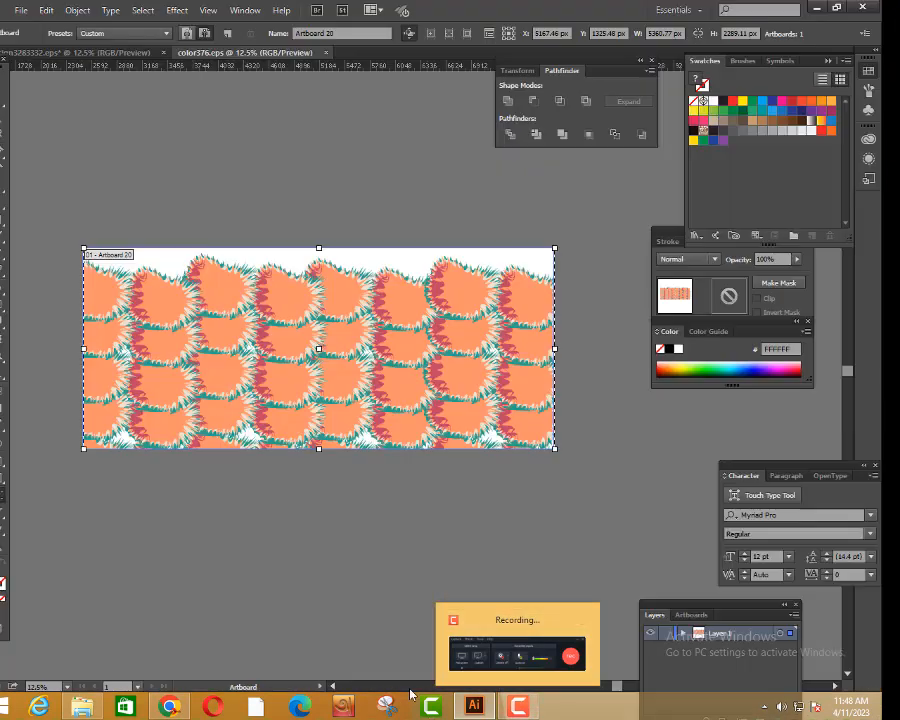